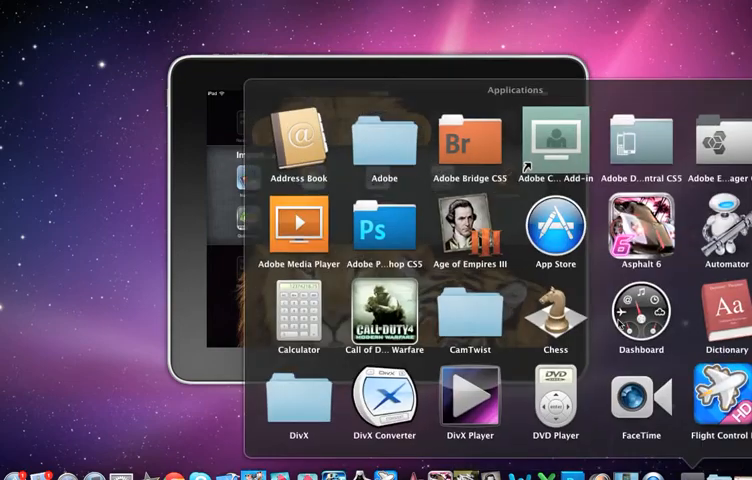
- Browse the Applications stack to reach the iPad Simulator and its app folder
{"action": "scroll", "scroll_direction": "down", "scroll_amount": 3}
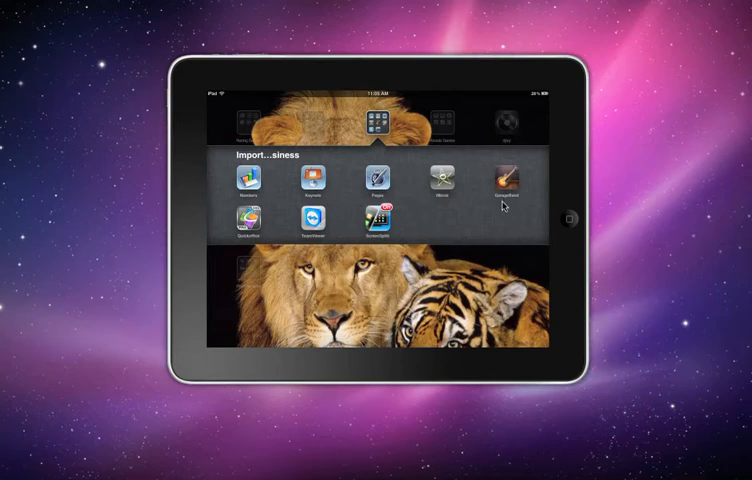
- Launch GarageBand from the app folder, landing on the audio recorder
{"action": "left_click", "coordinate": [508, 180]}
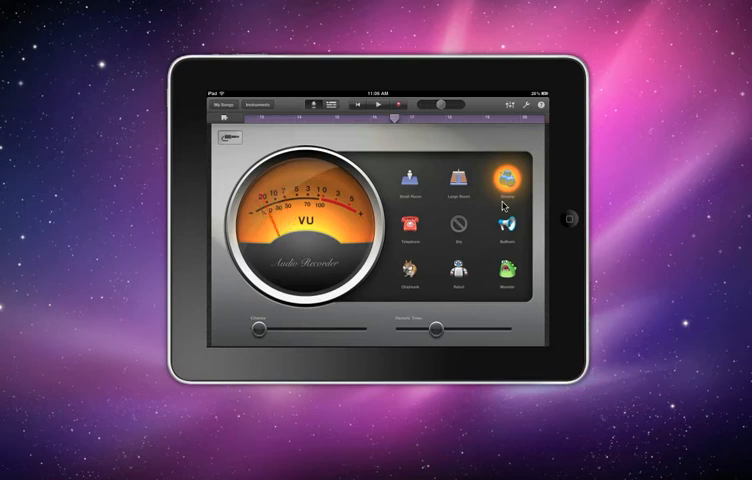
- Browse the instruments past Smart Keyboard and Guitar Amp toward Smart Guitar
{"action": "left_click", "coordinate": [252, 108]}
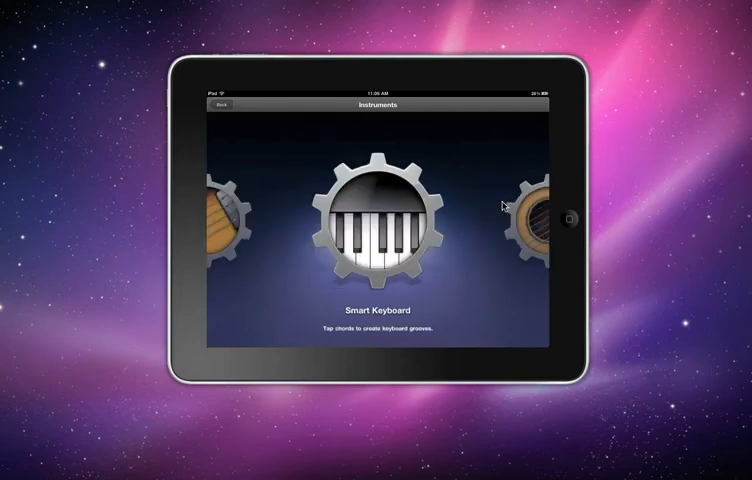
{"action": "scroll", "scroll_direction": "left", "scroll_amount": 3}
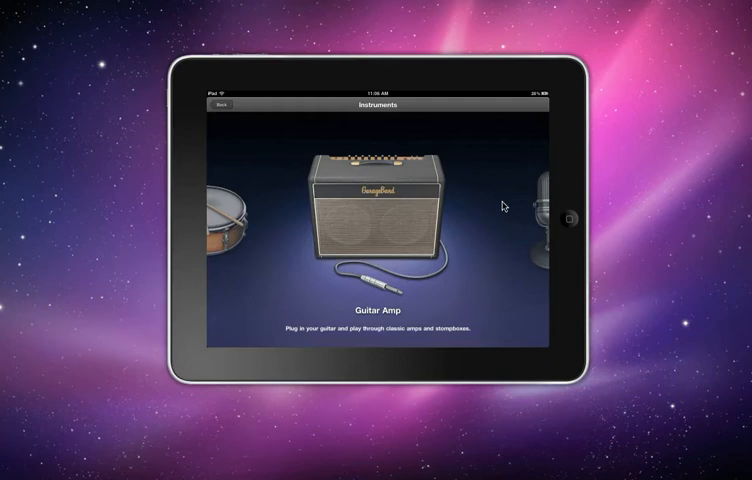
{"action": "mouse_move", "coordinate": [410, 266]}
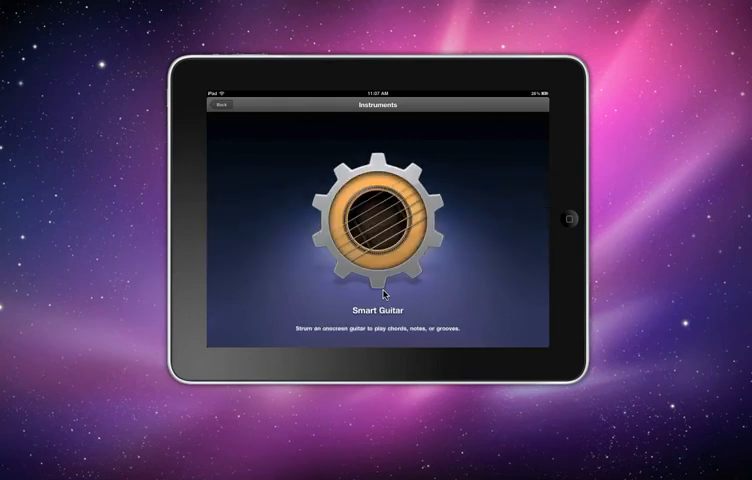
{"action": "left_click", "coordinate": [376, 224]}
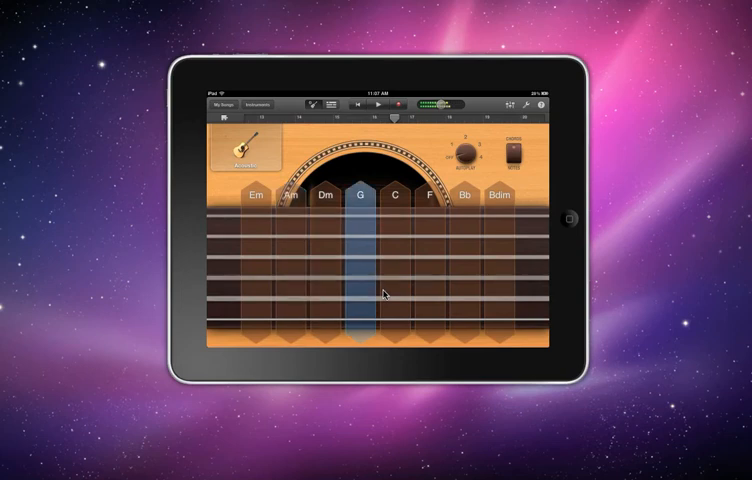
{"action": "left_click", "coordinate": [428, 196]}
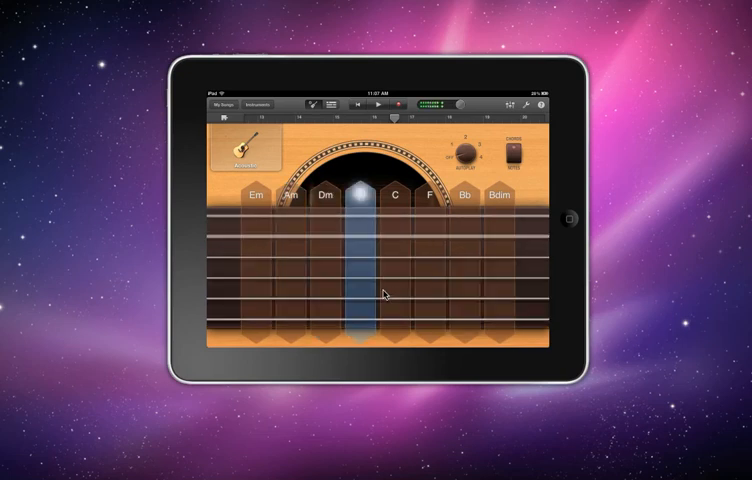
{"action": "left_click", "coordinate": [360, 196]}
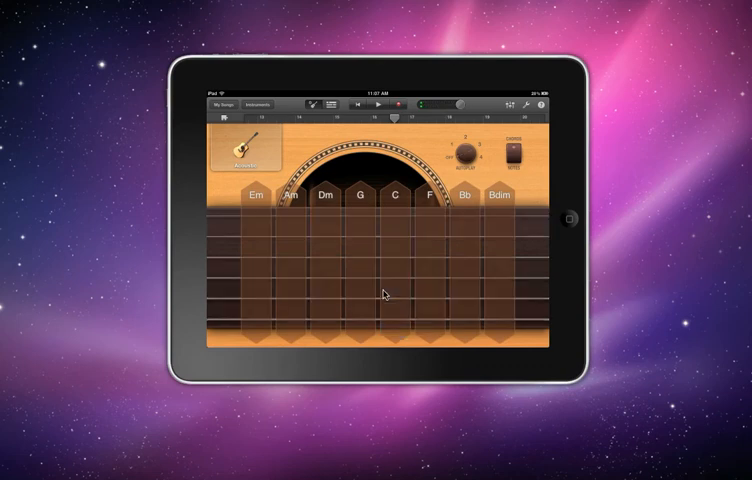
{"action": "left_click", "coordinate": [396, 194]}
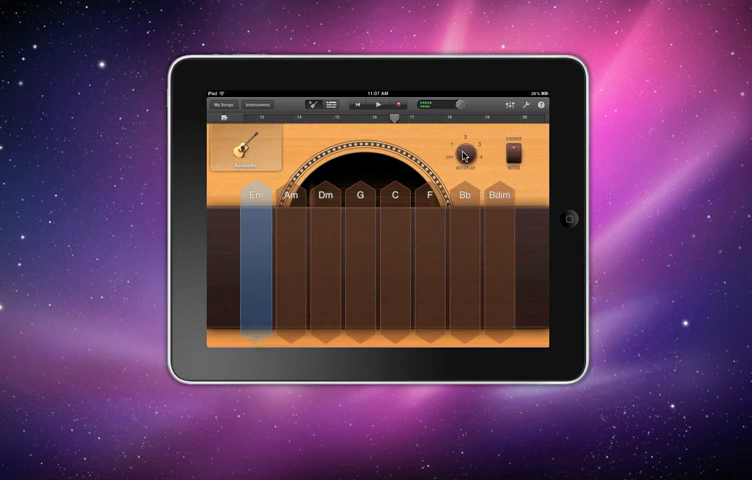
{"action": "left_click", "coordinate": [262, 104]}
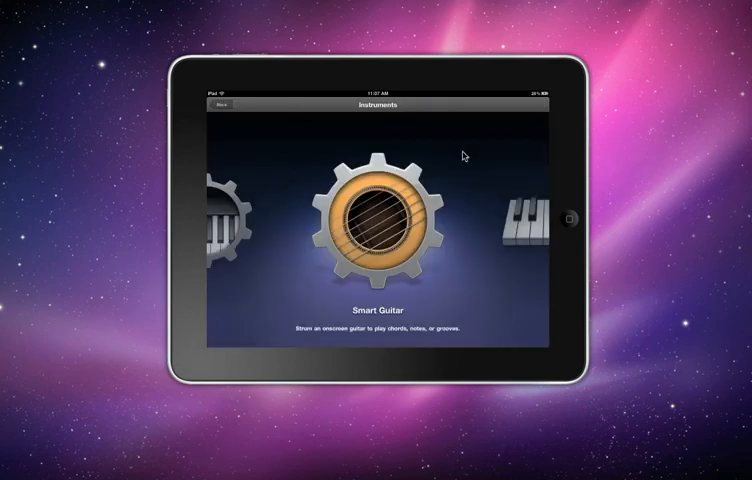